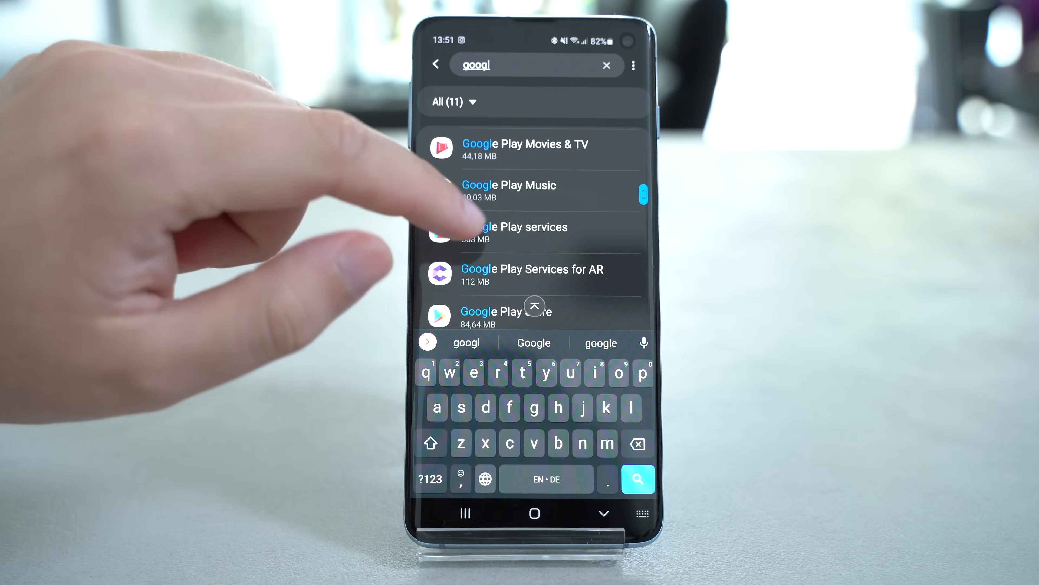
# - Force-stop Google Play services from its app details, then clear its cache from Storage
pyautogui.click(523, 233)
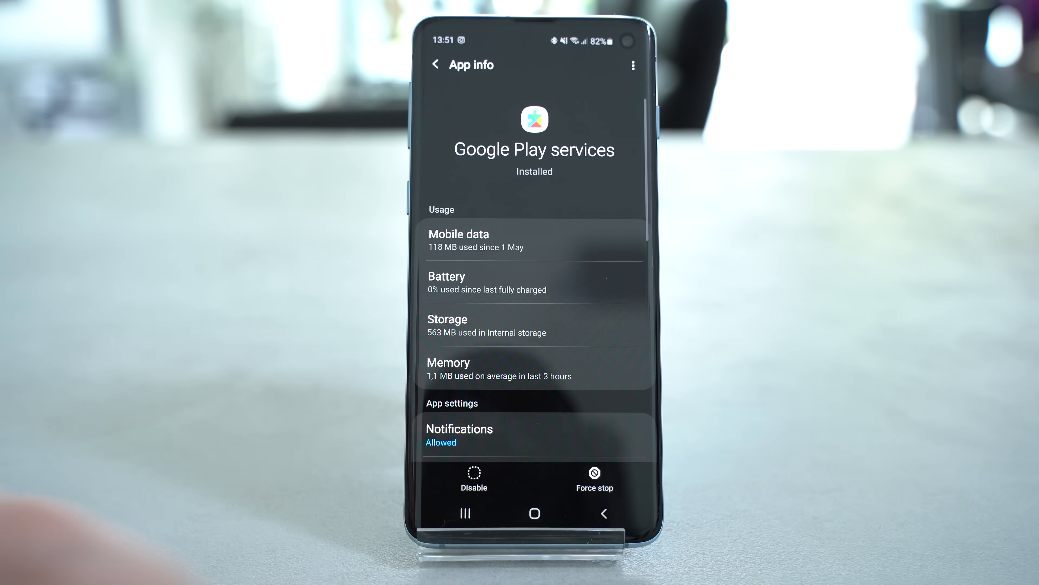
pyautogui.click(593, 479)
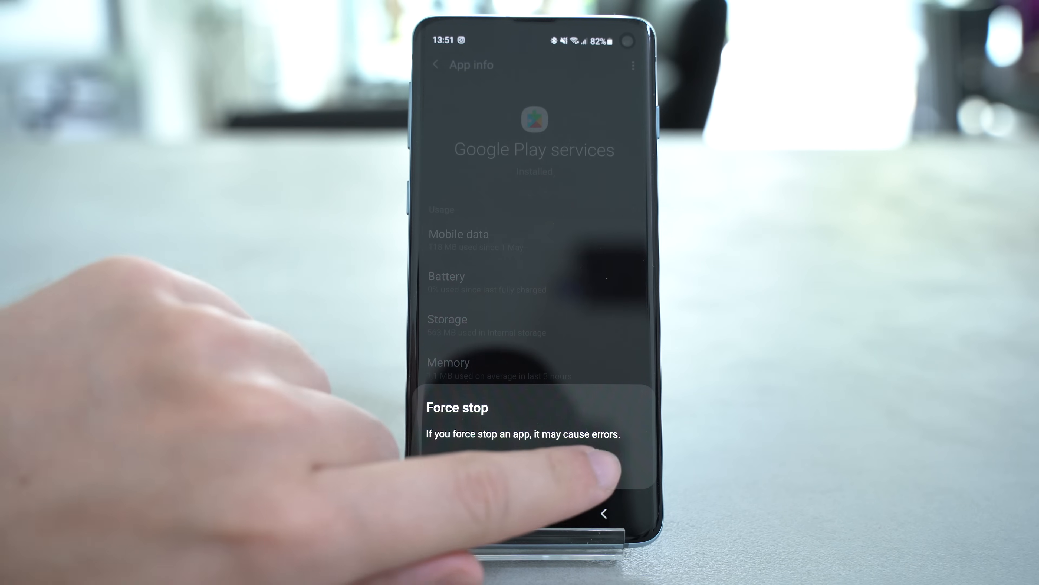
pyautogui.click(448, 318)
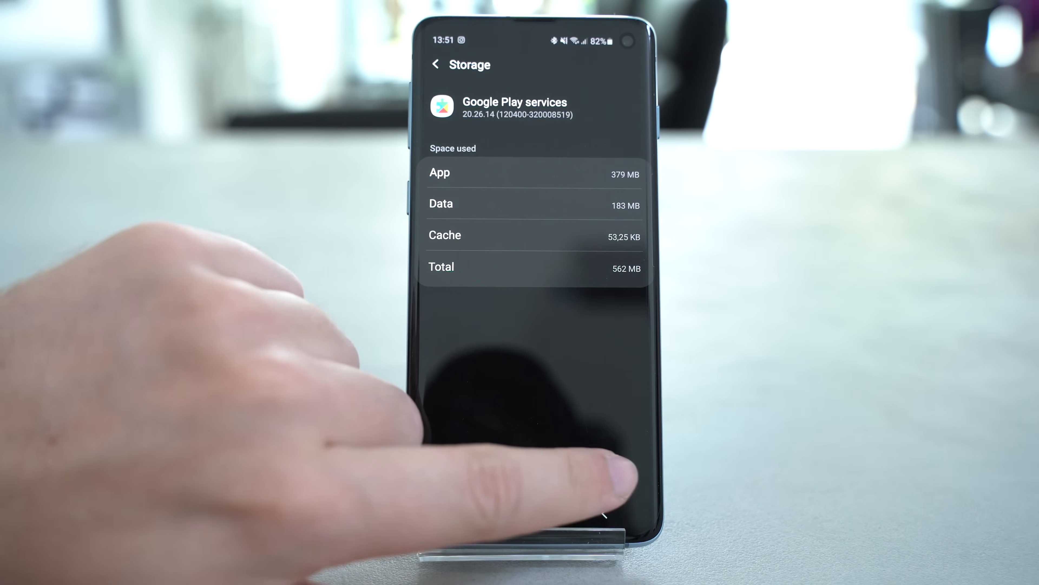
pyautogui.click(533, 513)
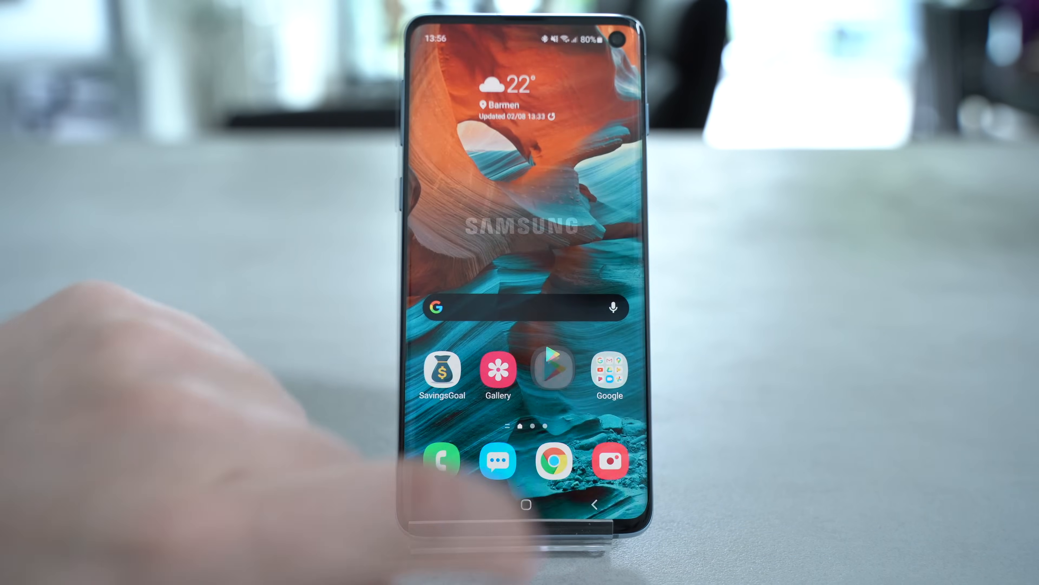
# - Reach Play Protect settings in Play Store, then show Location > Improve accuracy scanning toggles
pyautogui.click(552, 367)
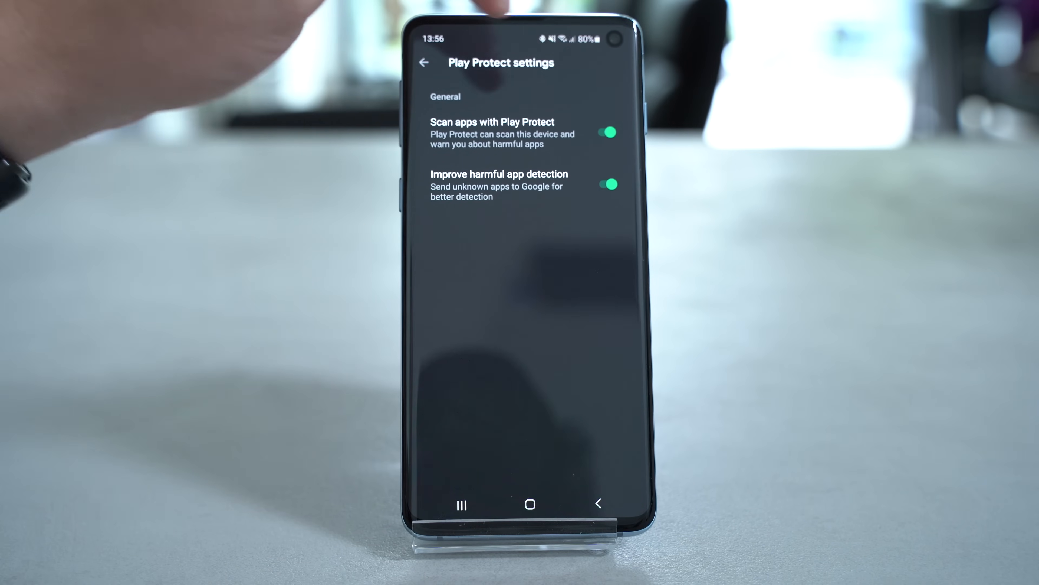
pyautogui.click(606, 133)
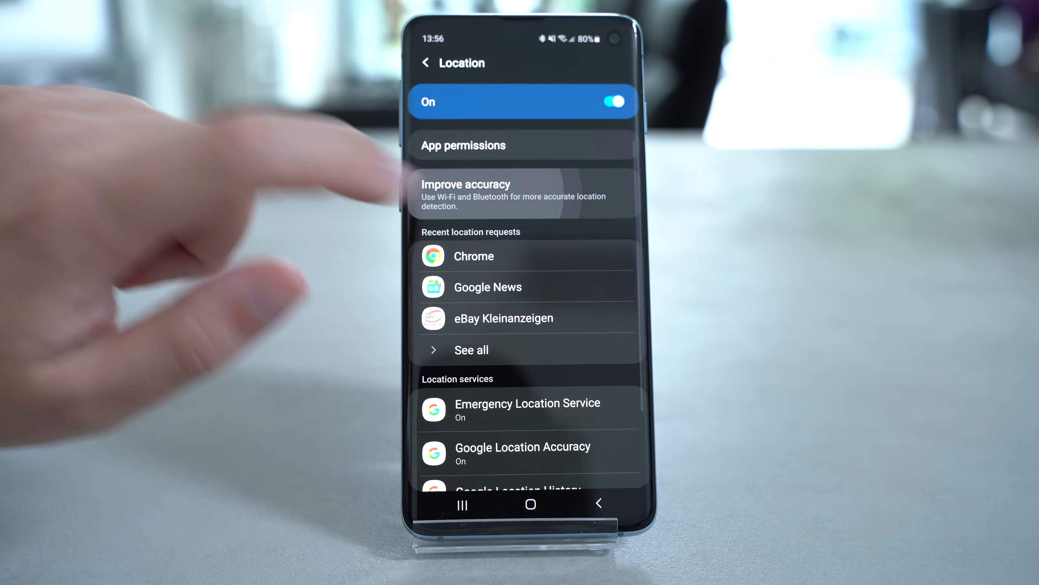
pyautogui.click(524, 194)
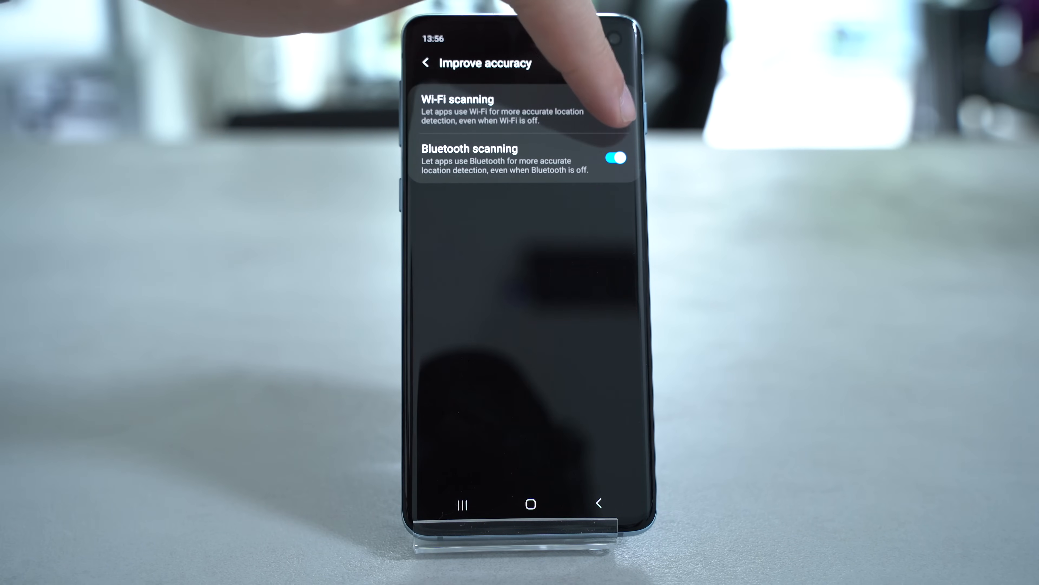